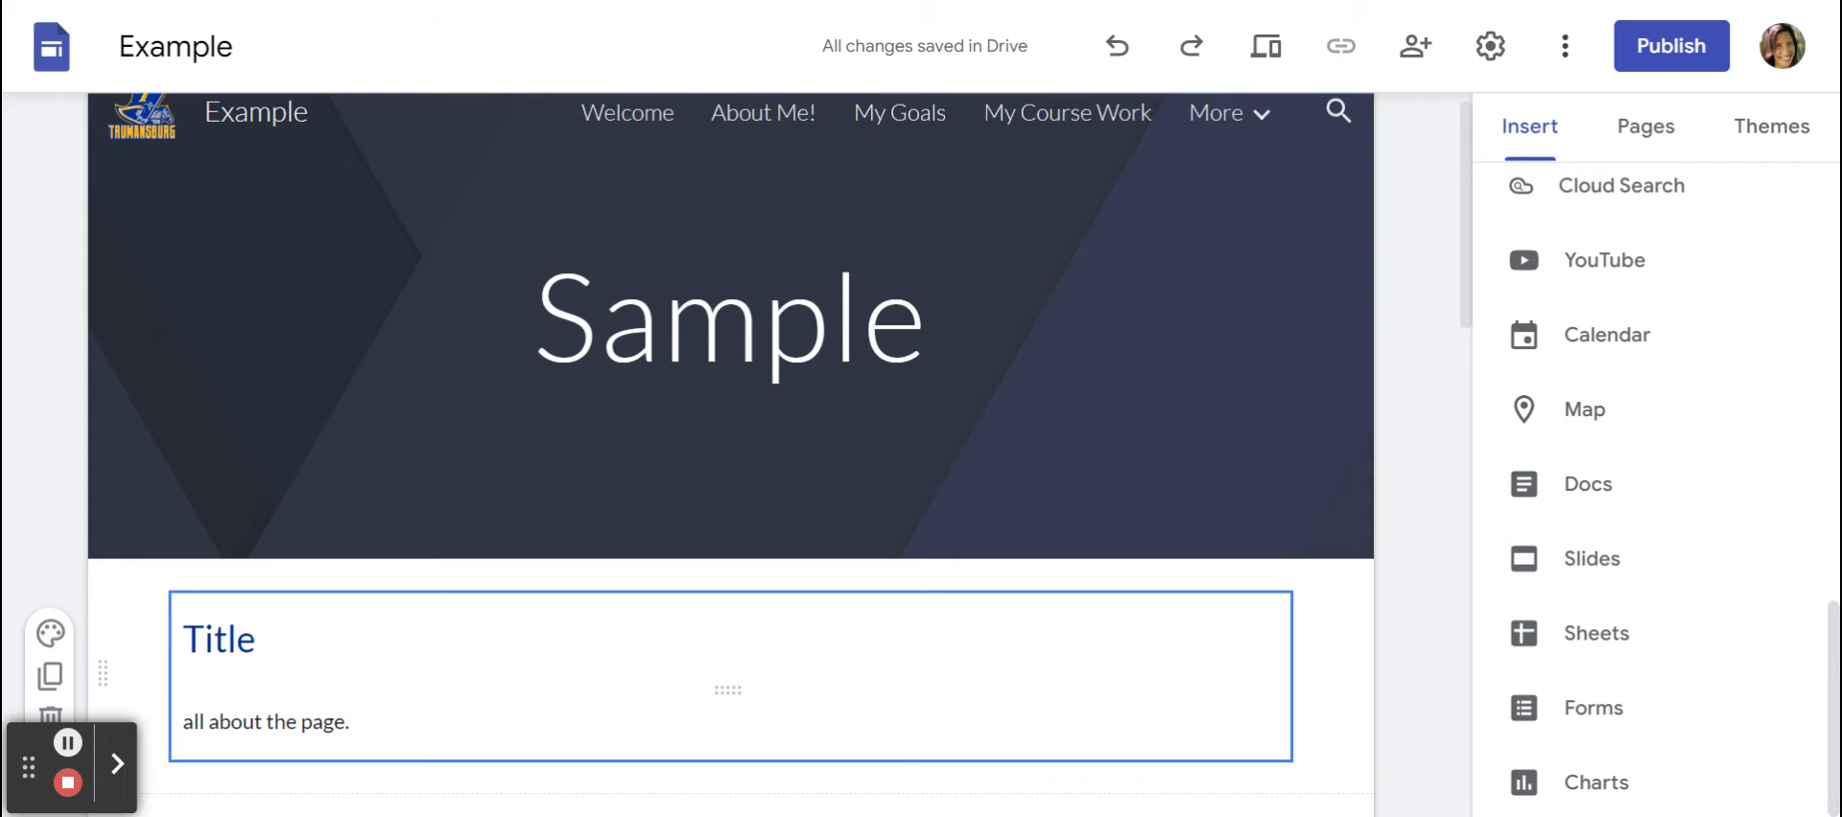
Publish the site at the web address 'exampleforvideo', viewable by anyone in the district
click(116, 765)
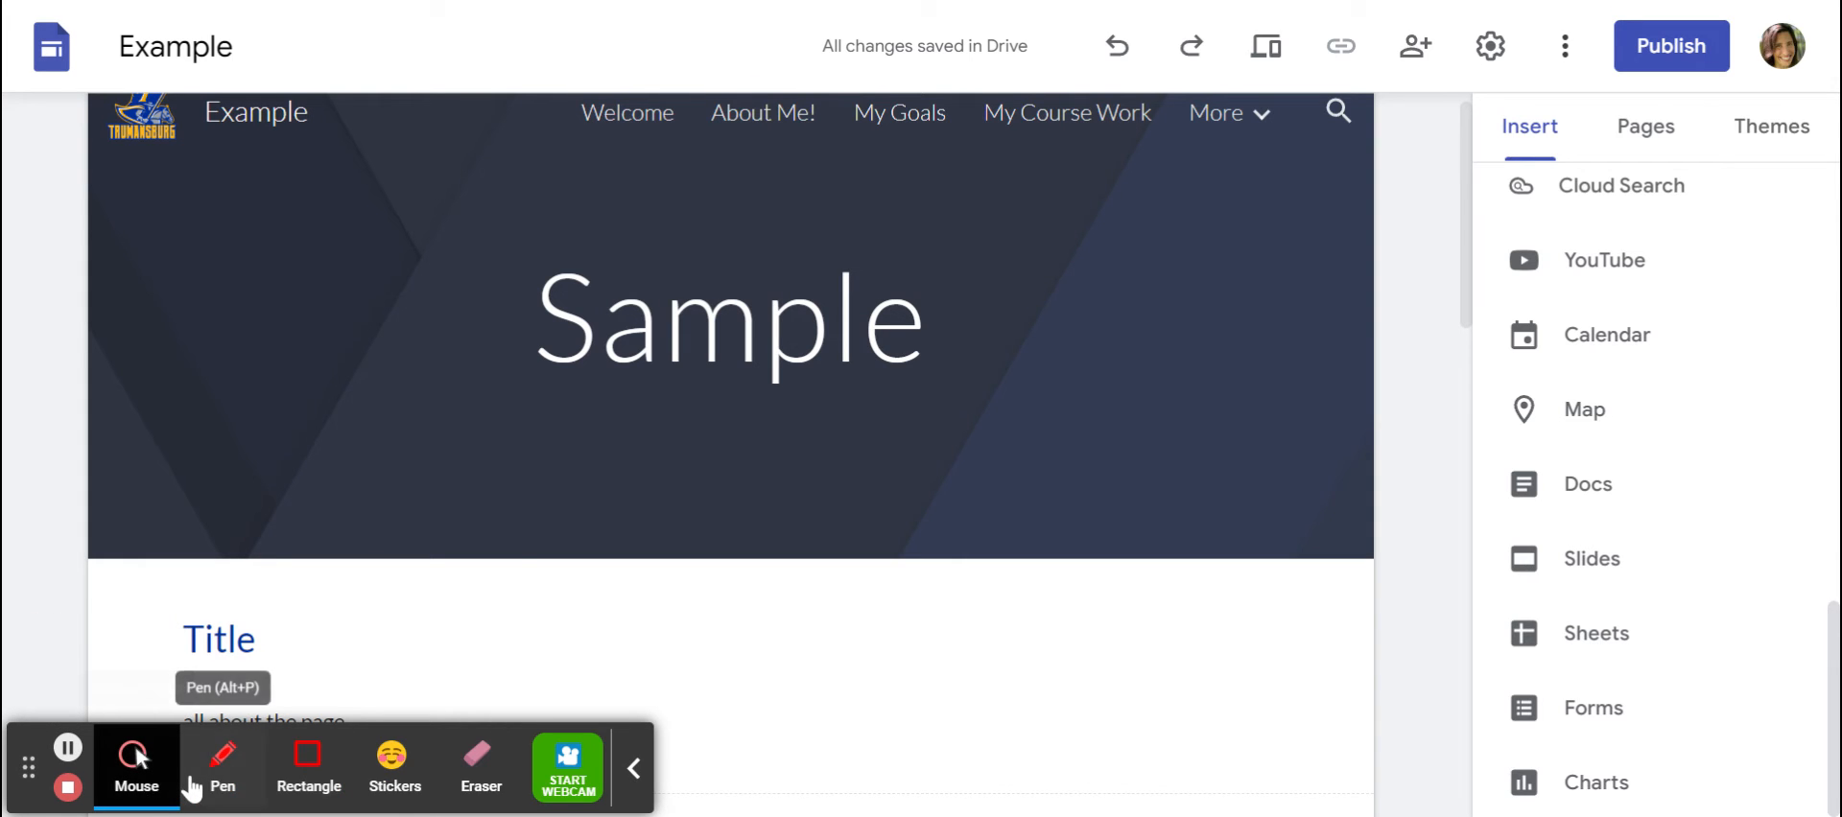
click(221, 769)
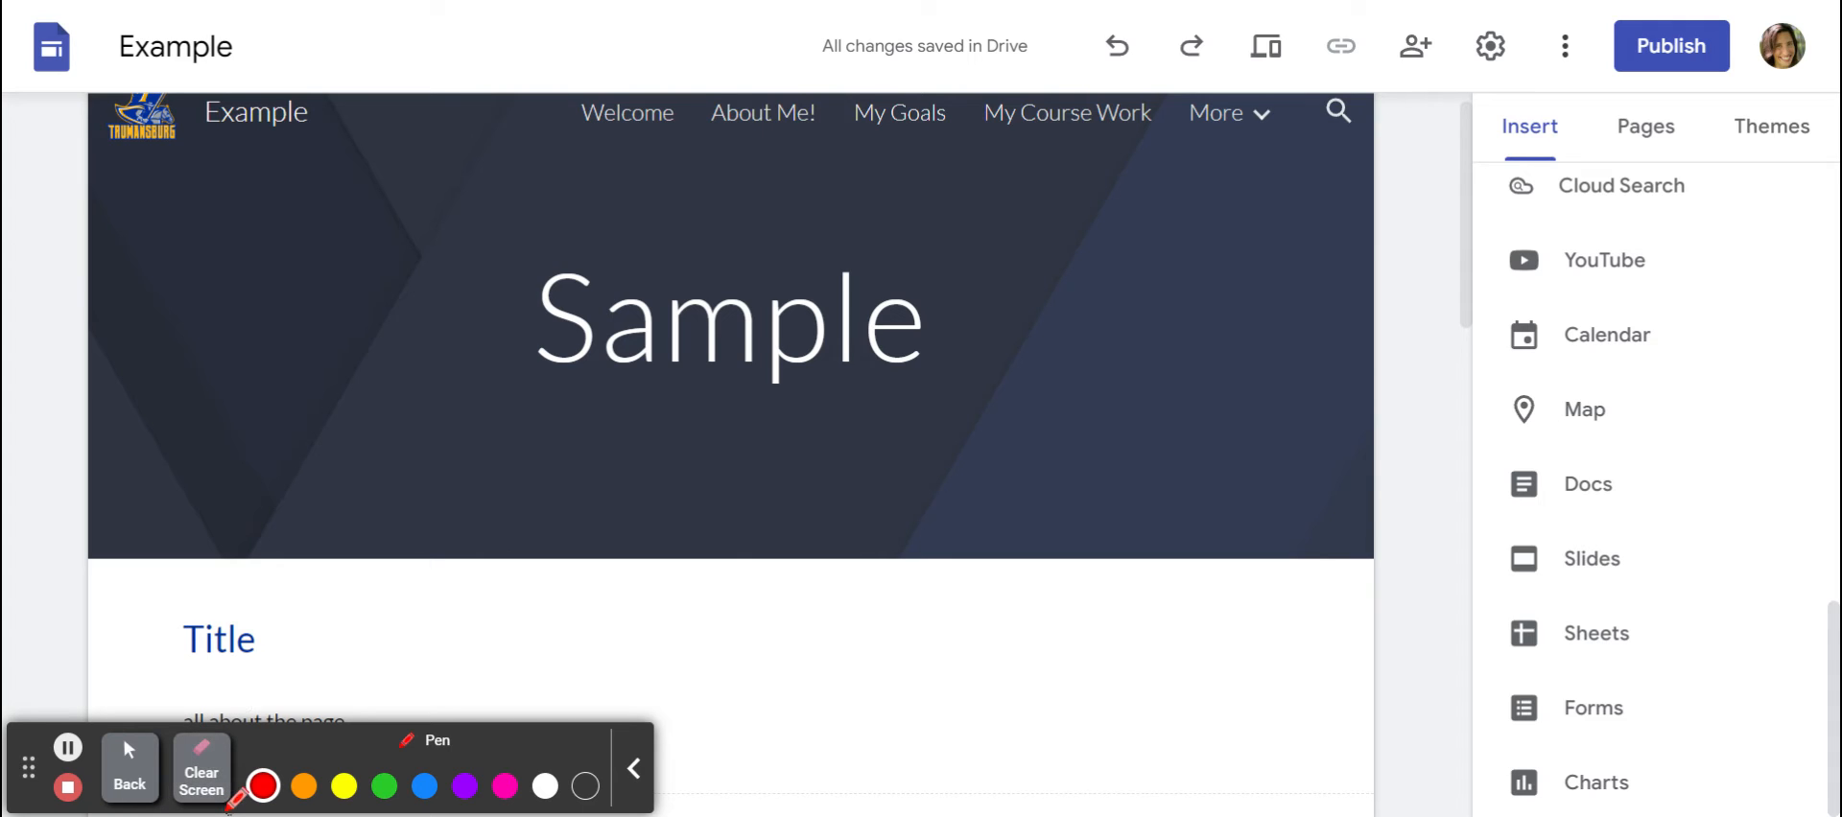
click(503, 786)
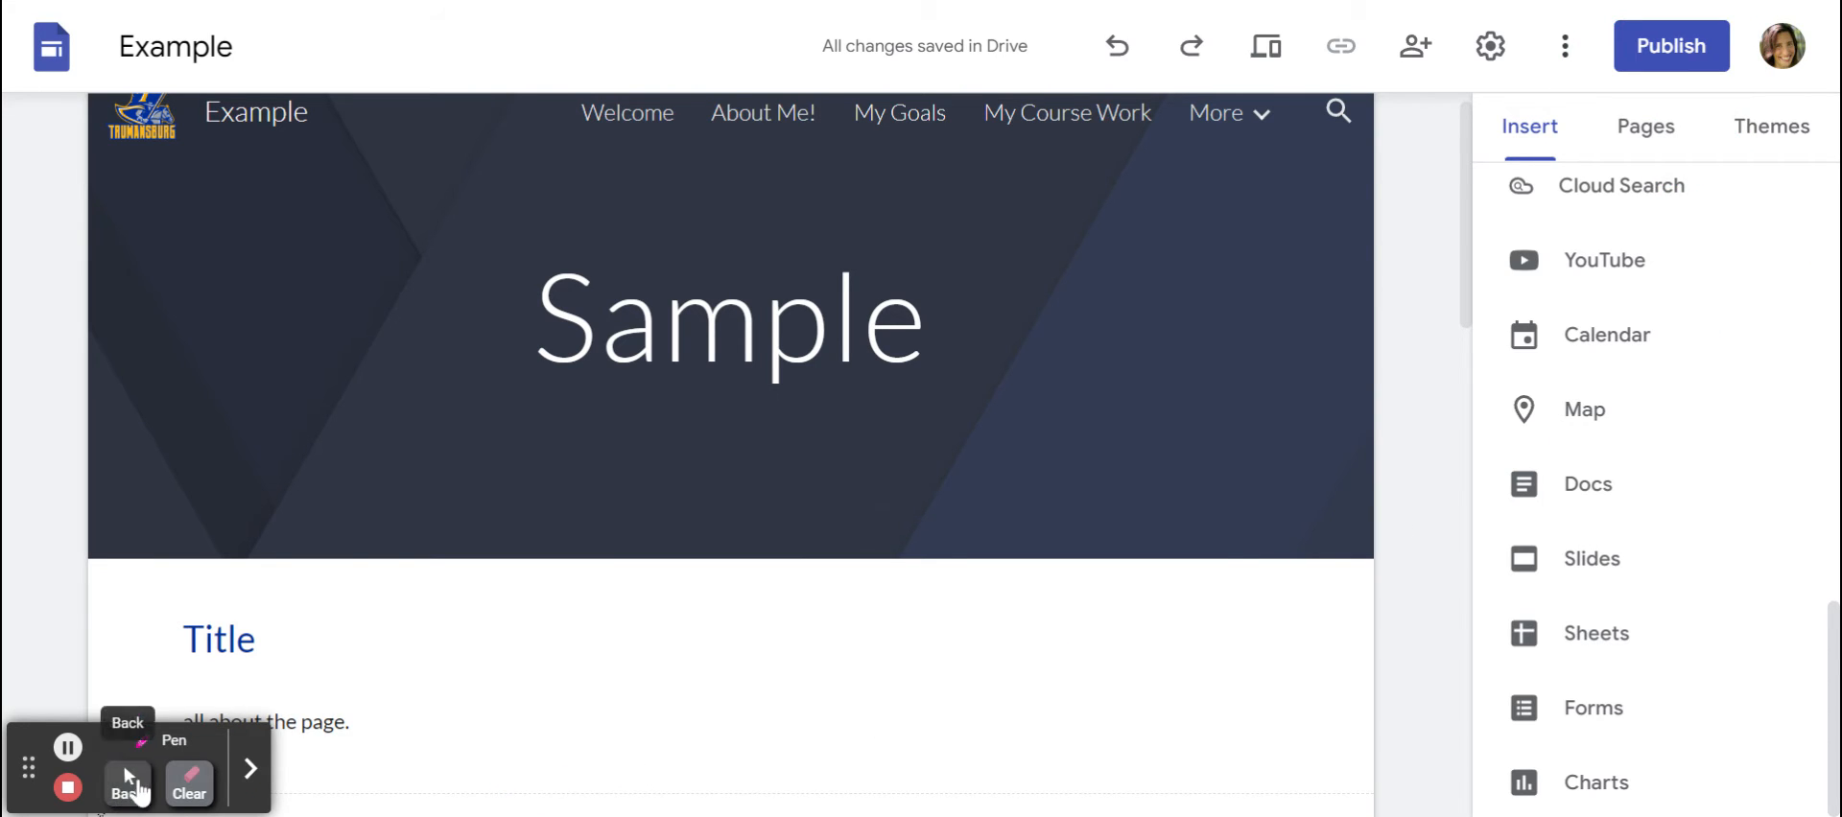
click(247, 770)
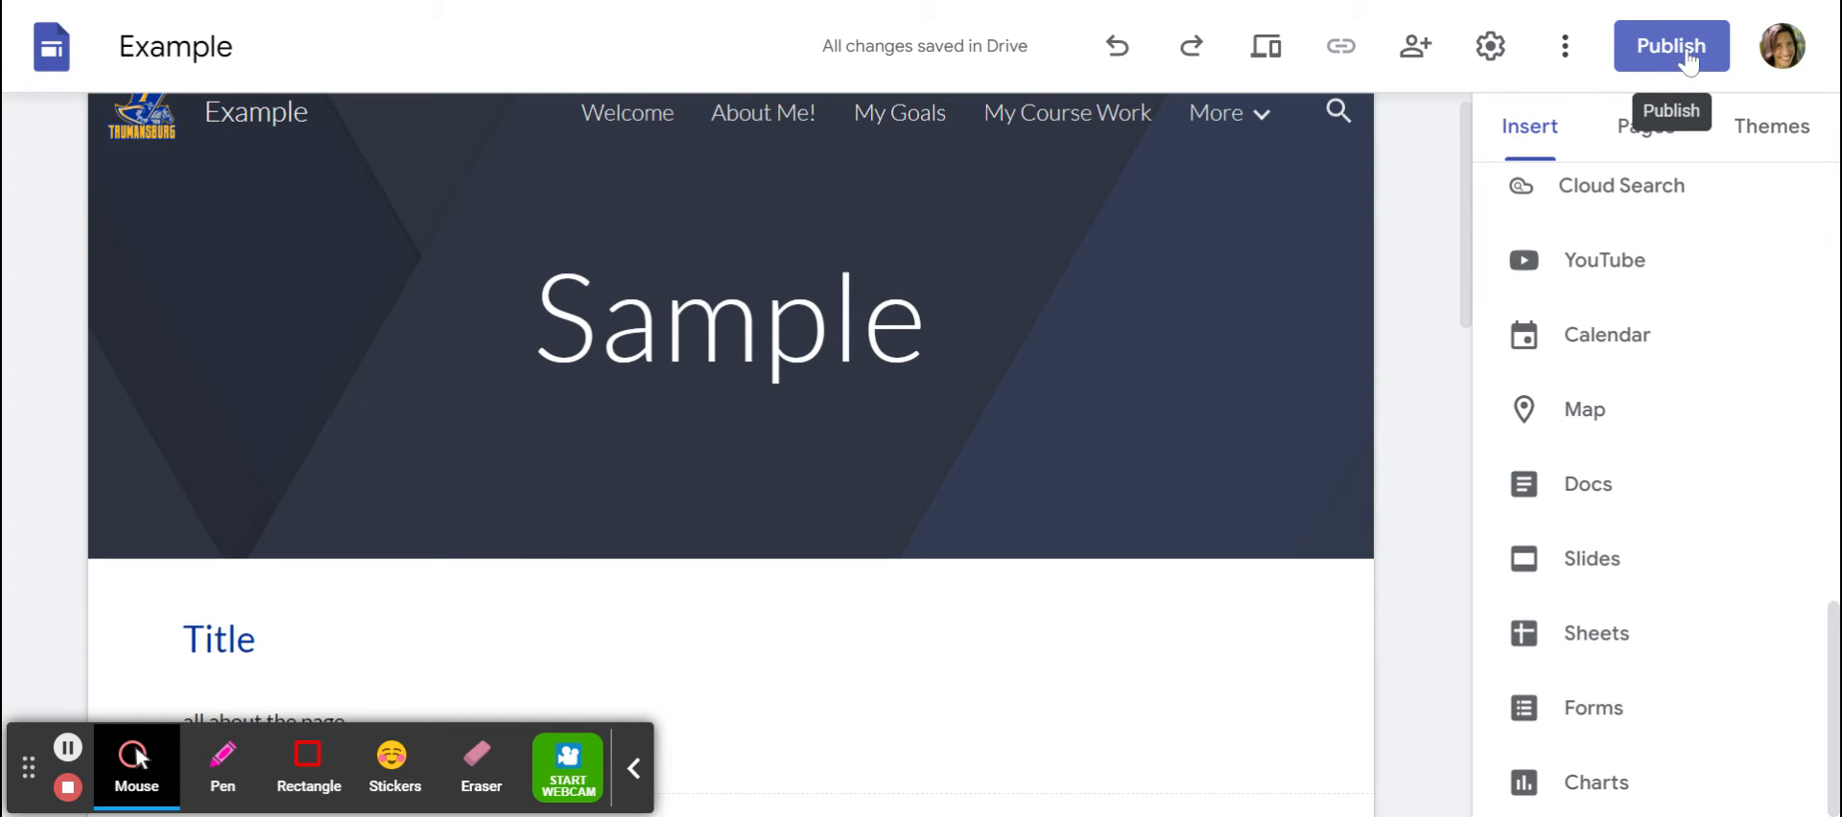
click(1669, 46)
text(example-f)
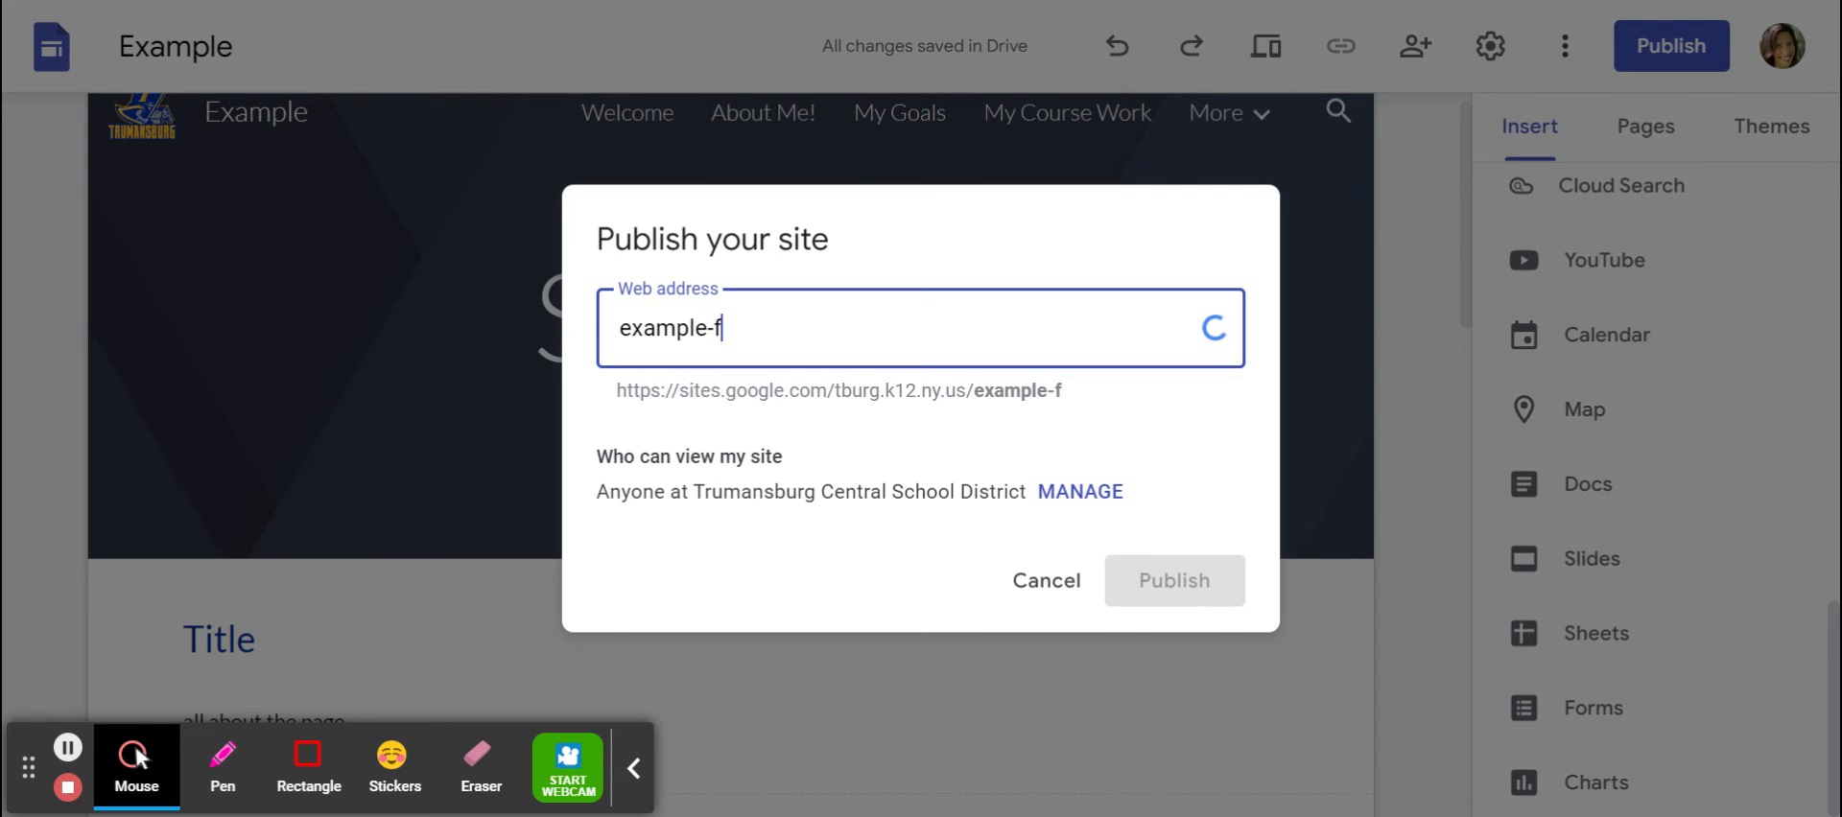
text(or)
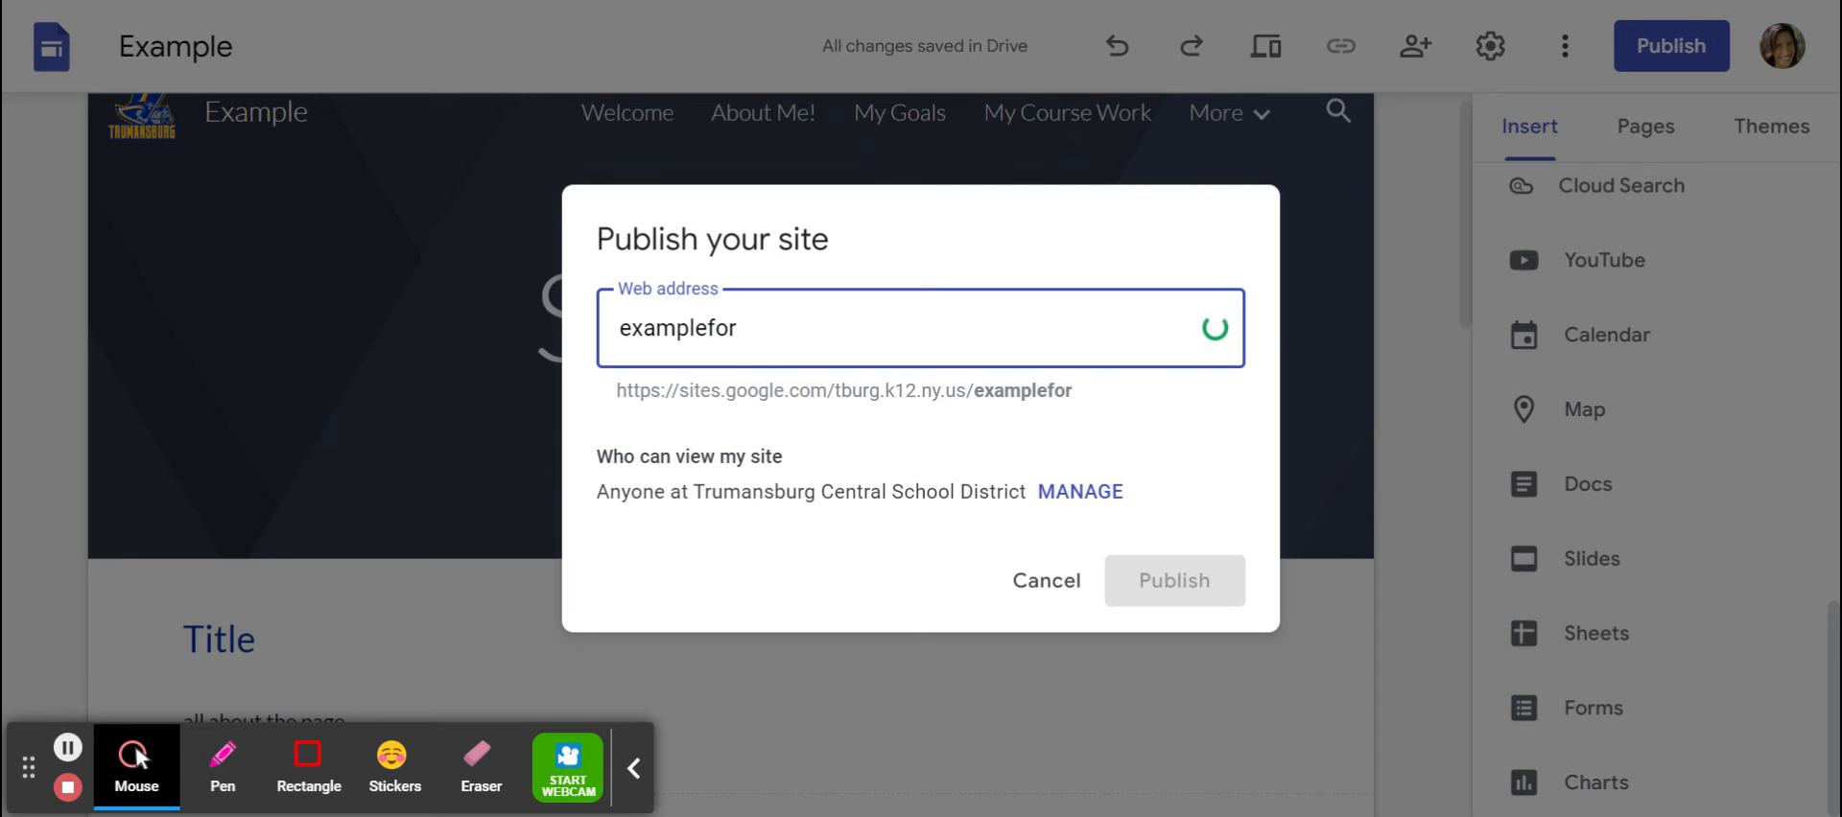
text(video)
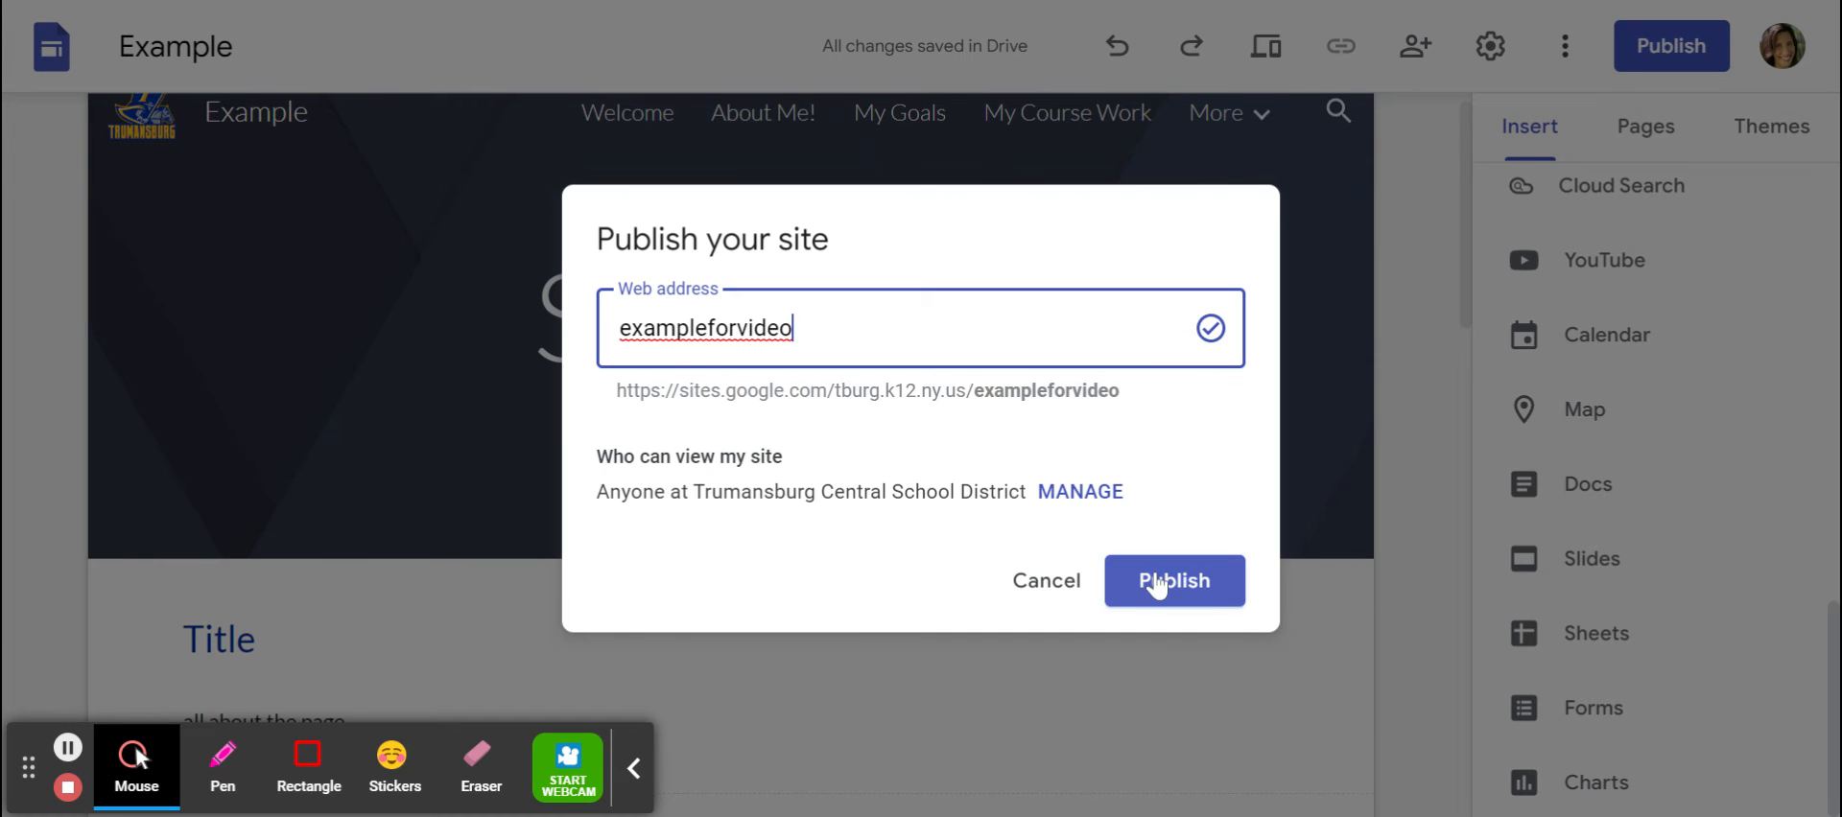
click(1172, 582)
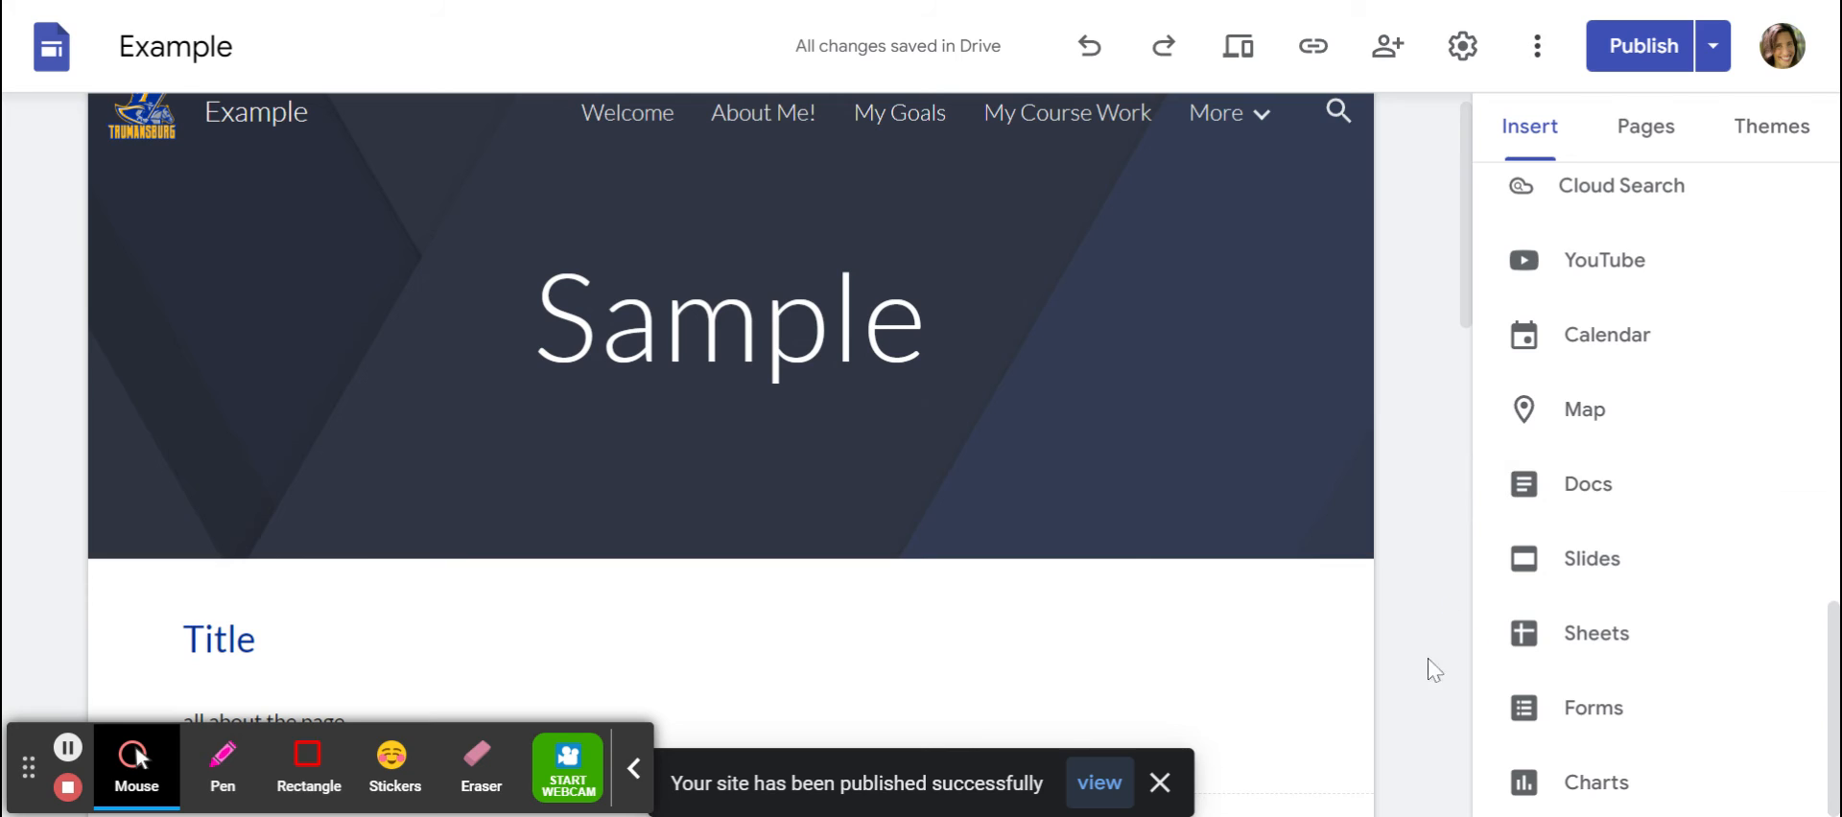
mouse_move(1125, 796)
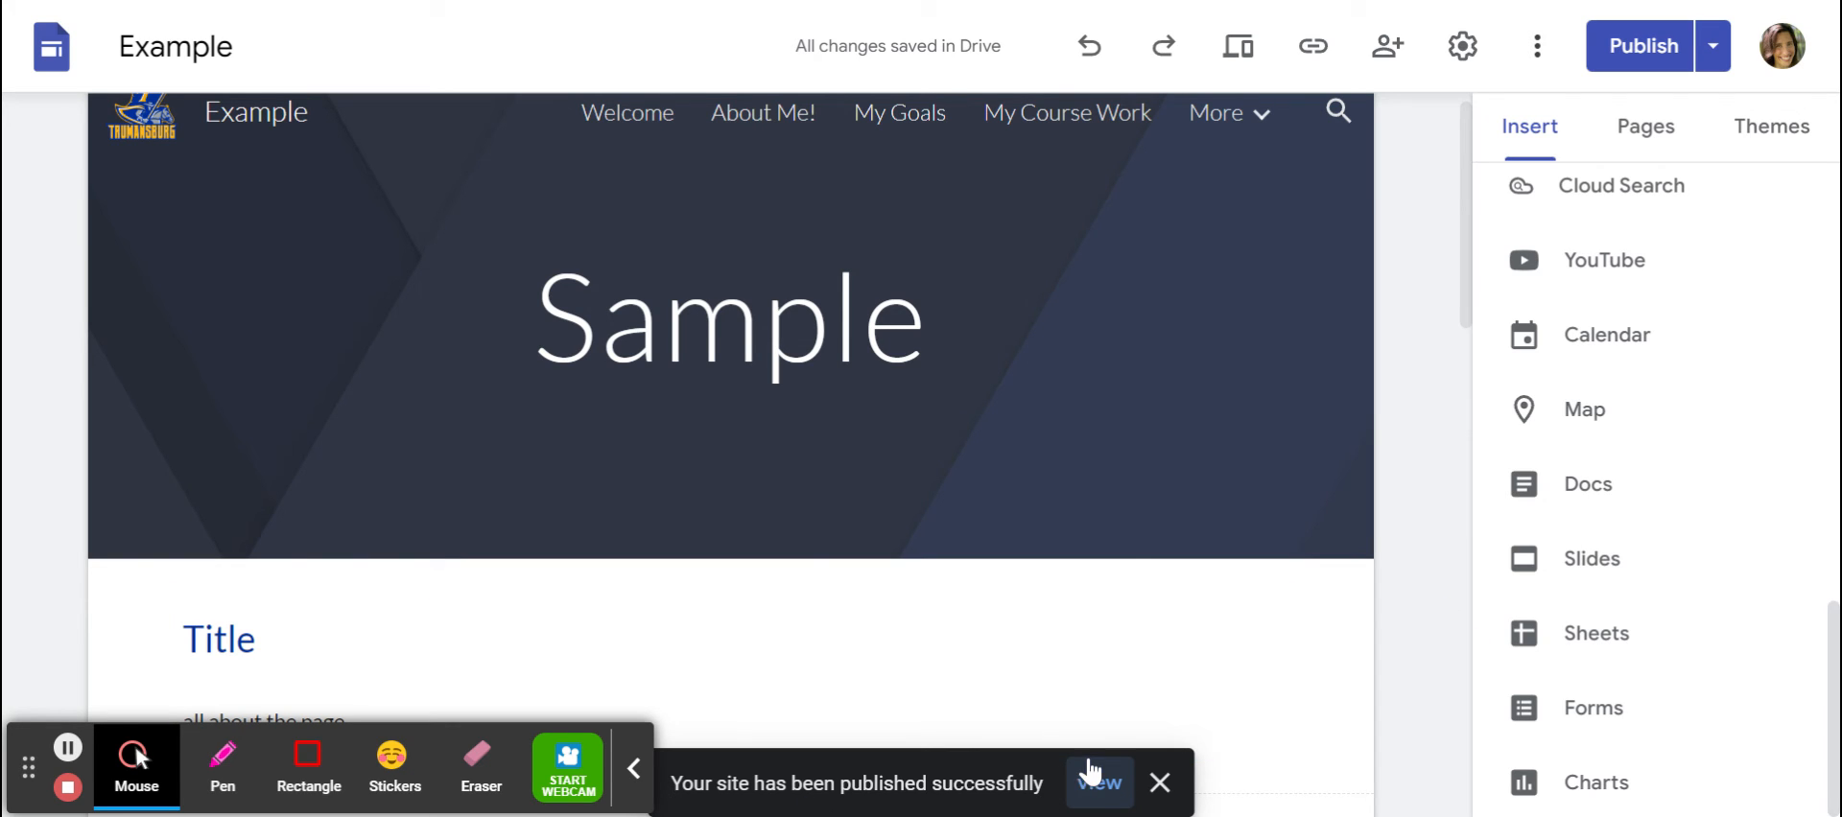
Change the header title from 'Example' to 'Example for video' and review changes for republishing
click(729, 314)
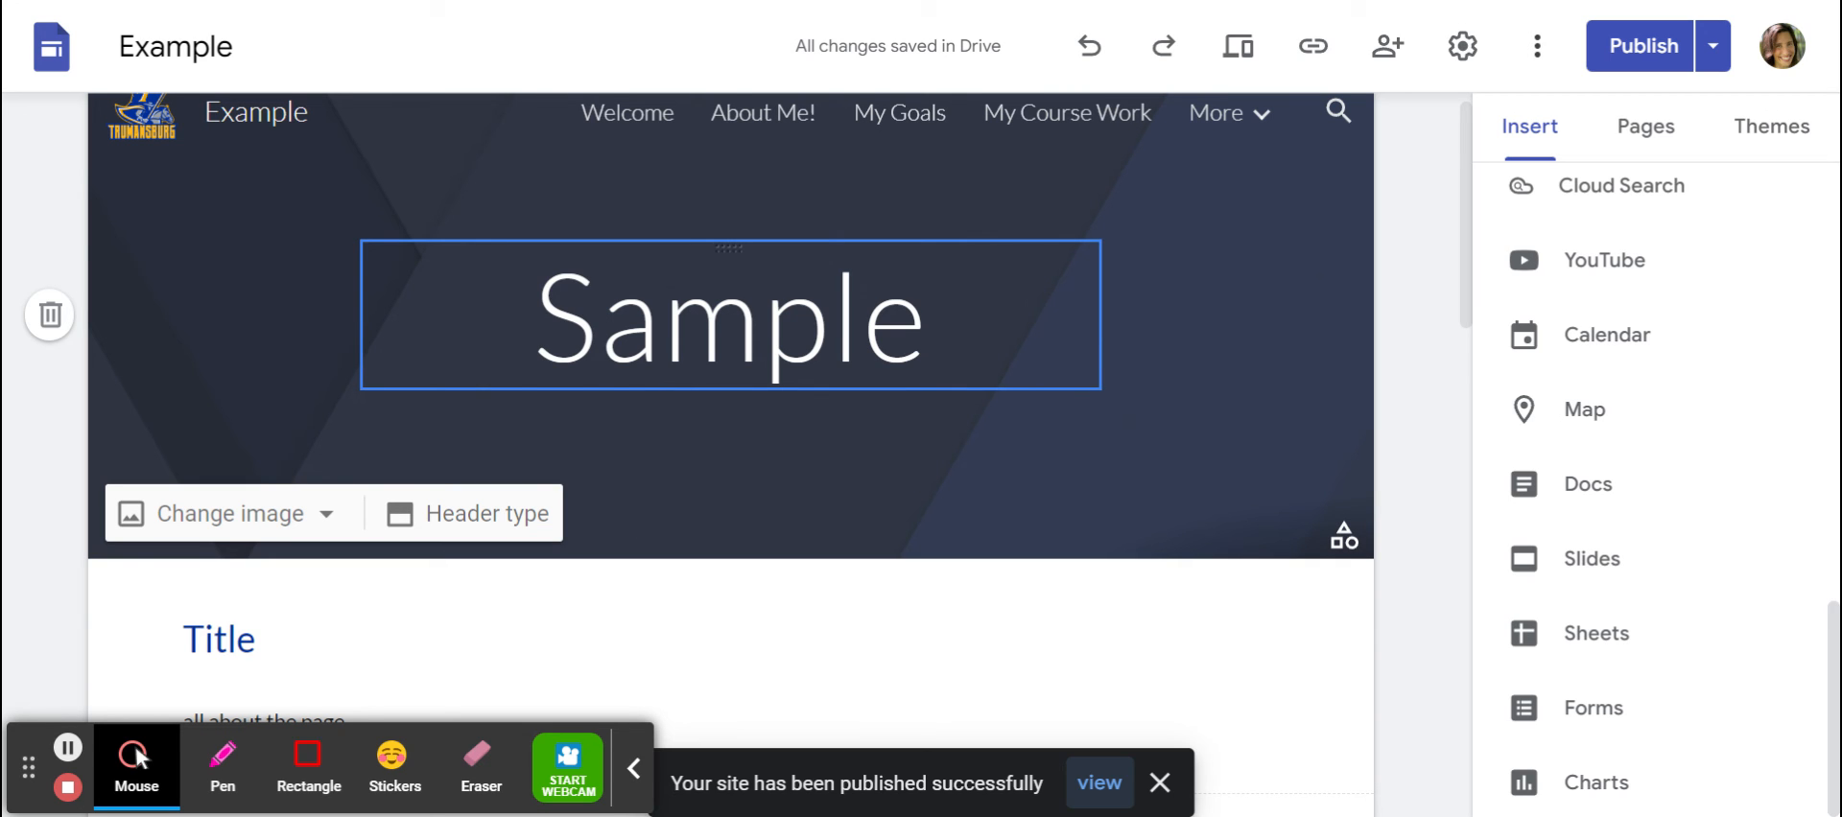
click(764, 317)
text( for video)
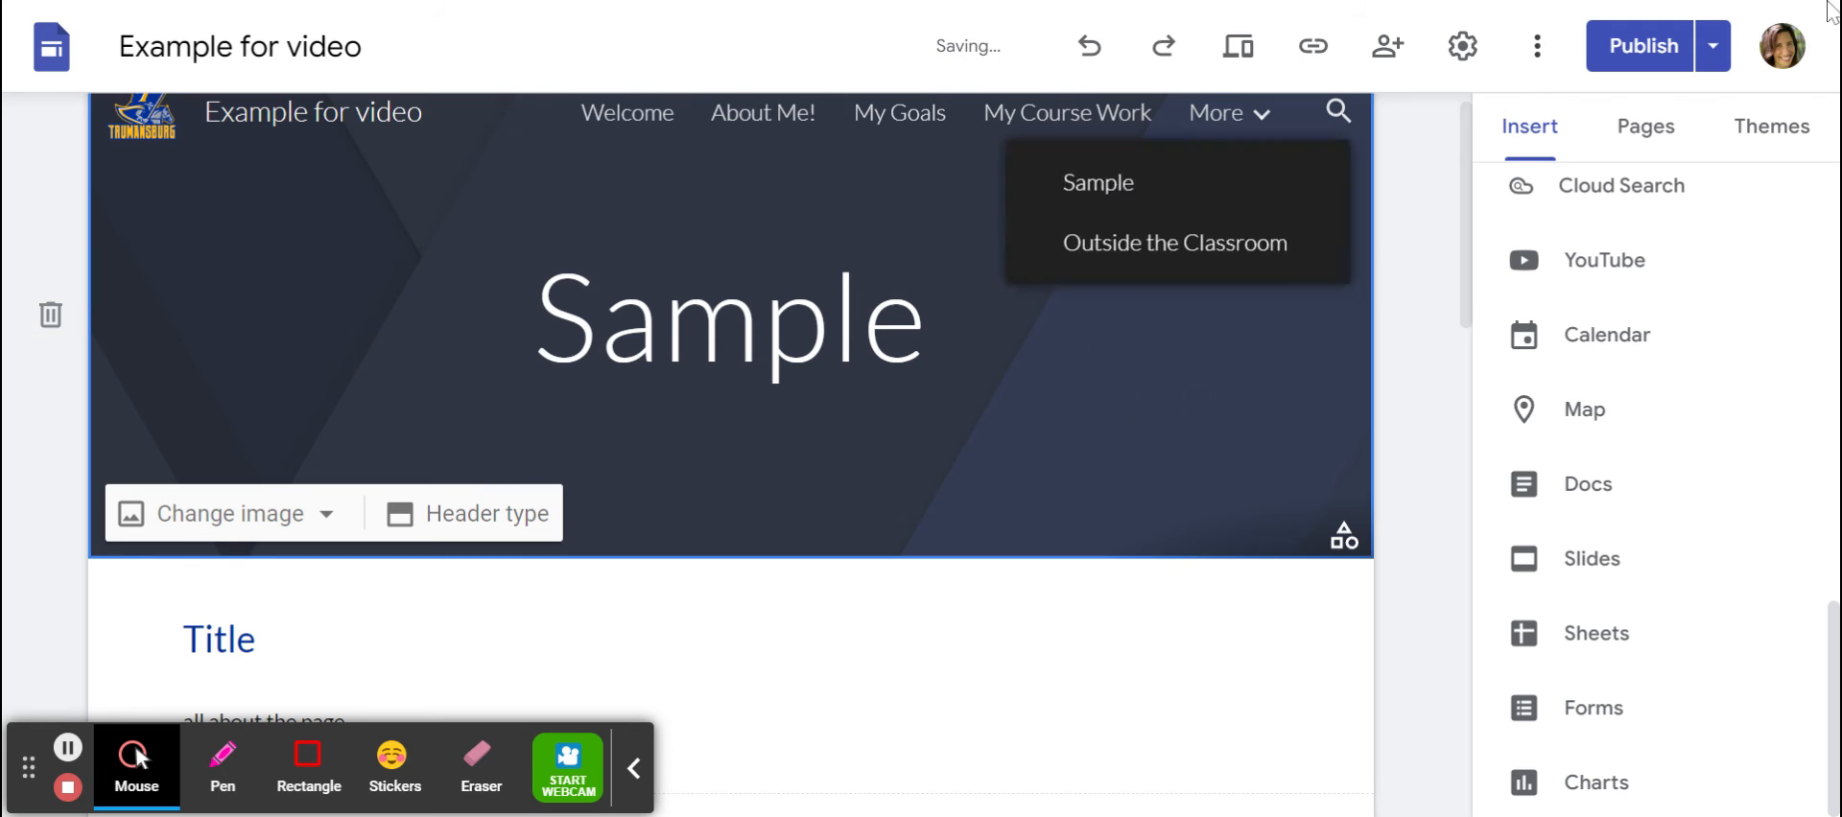
click(1641, 46)
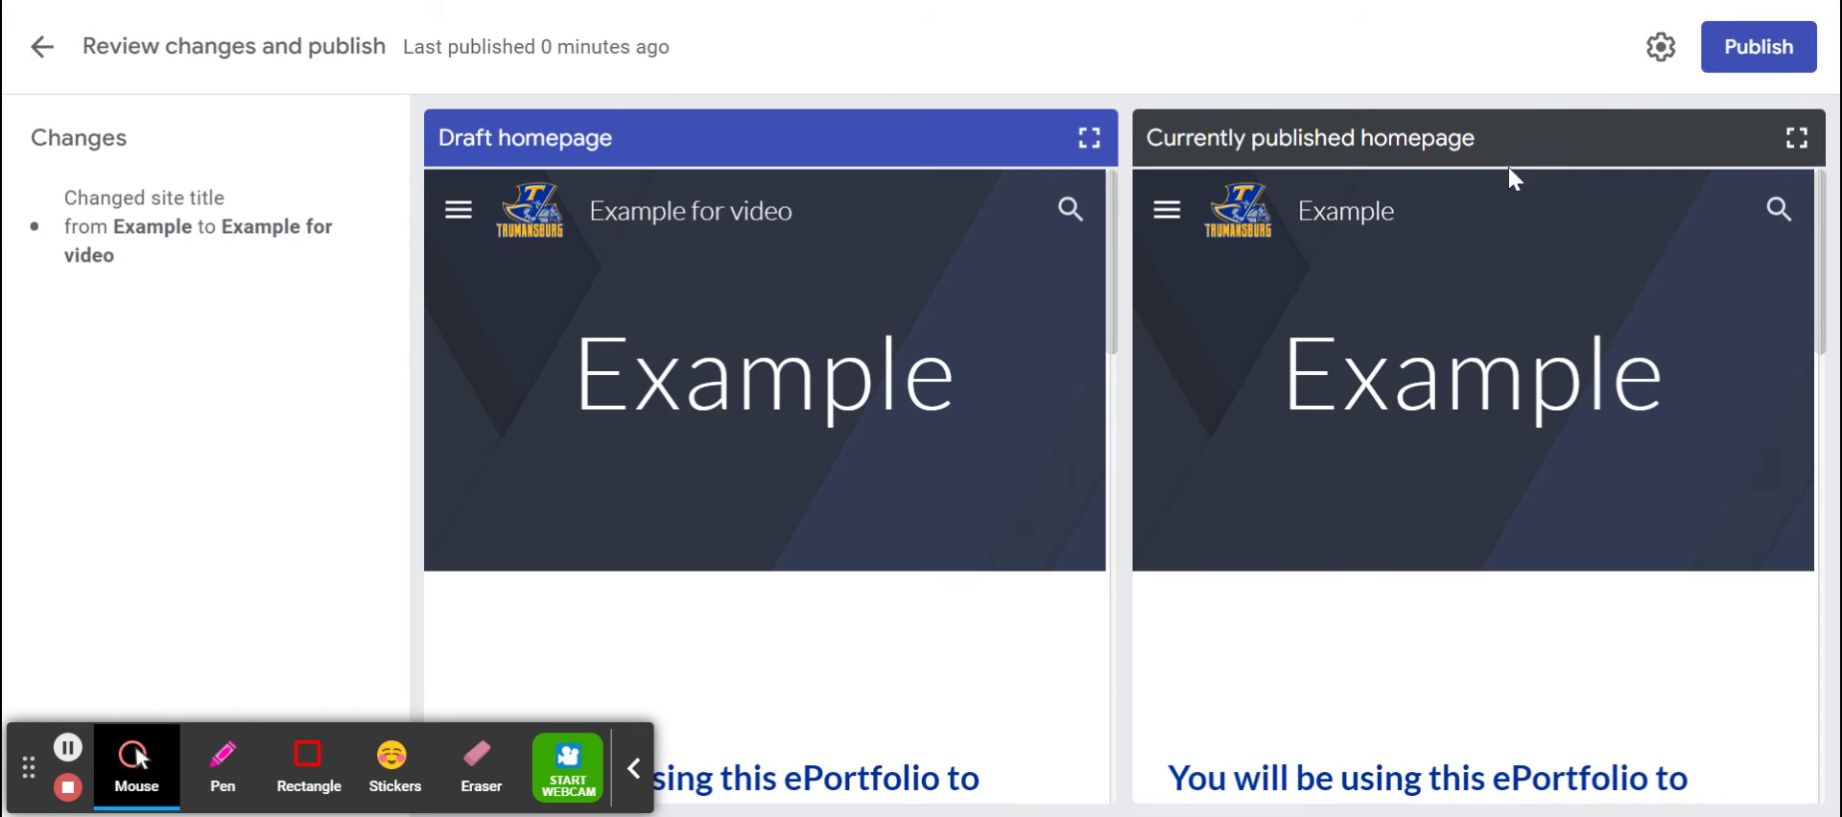
mouse_move(222, 769)
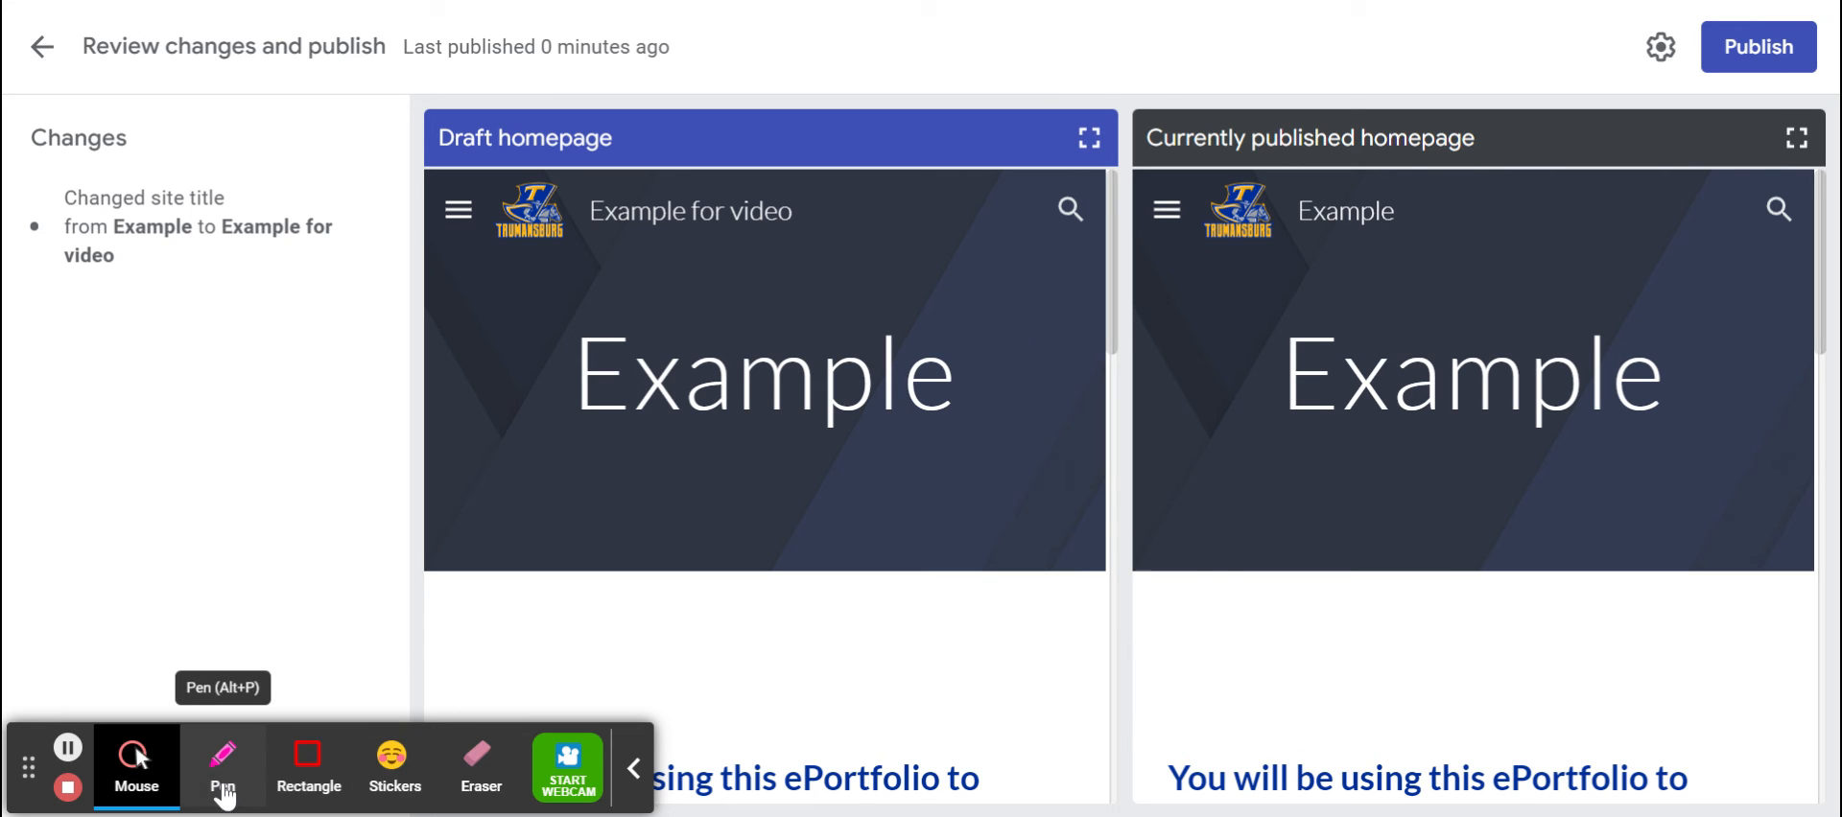
click(222, 758)
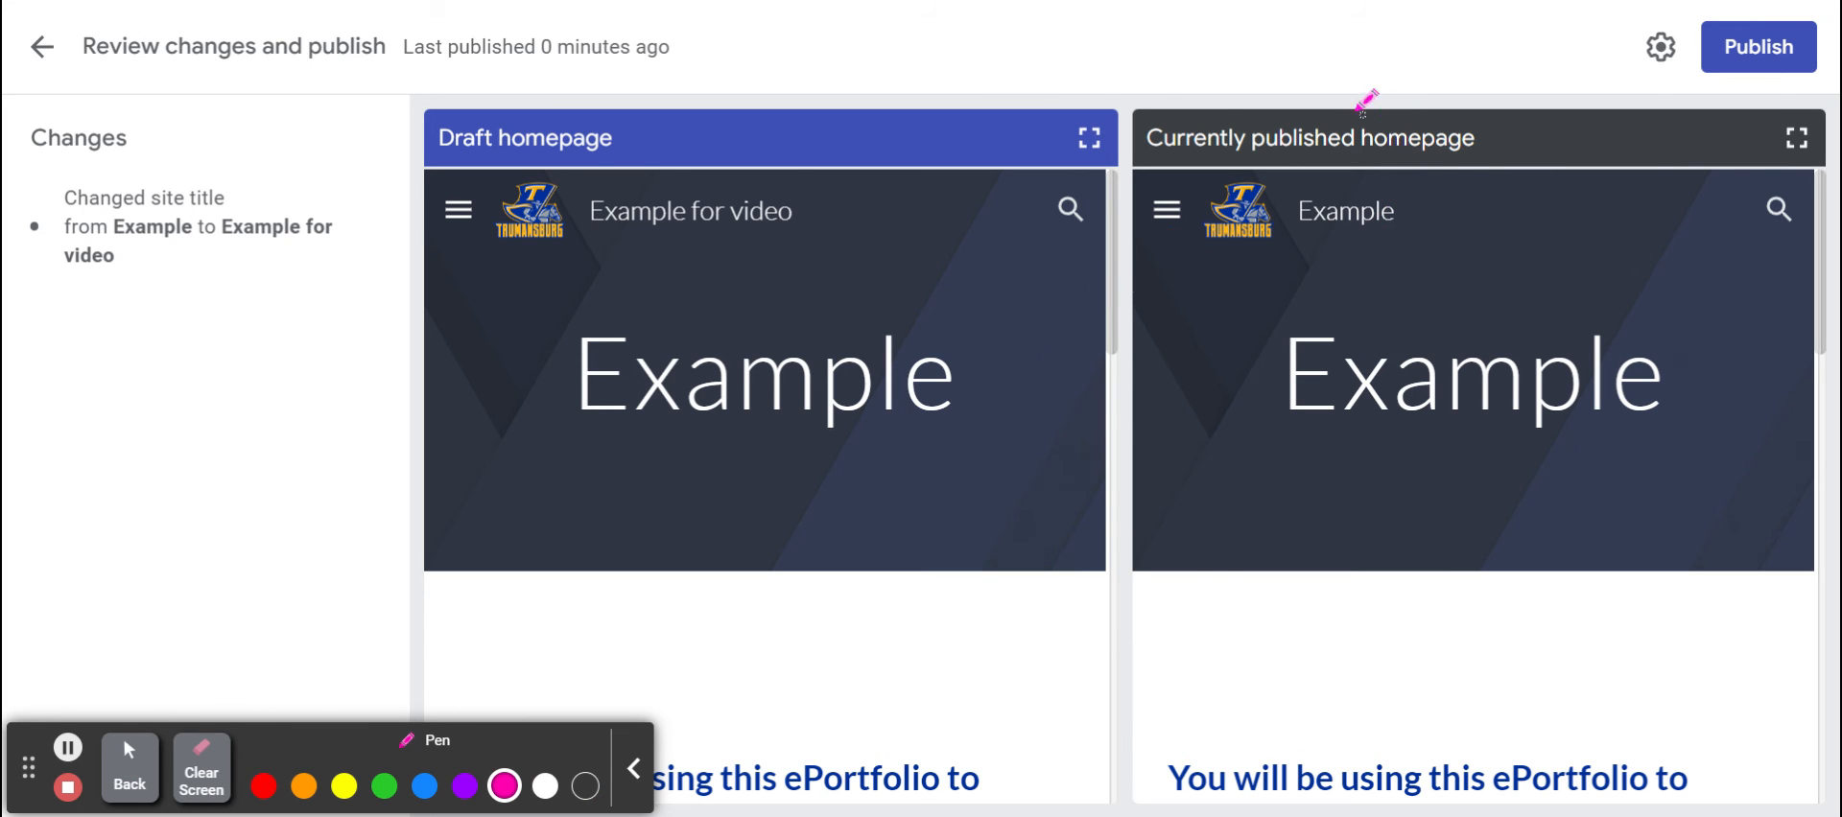
drag(1187, 352, 1292, 241)
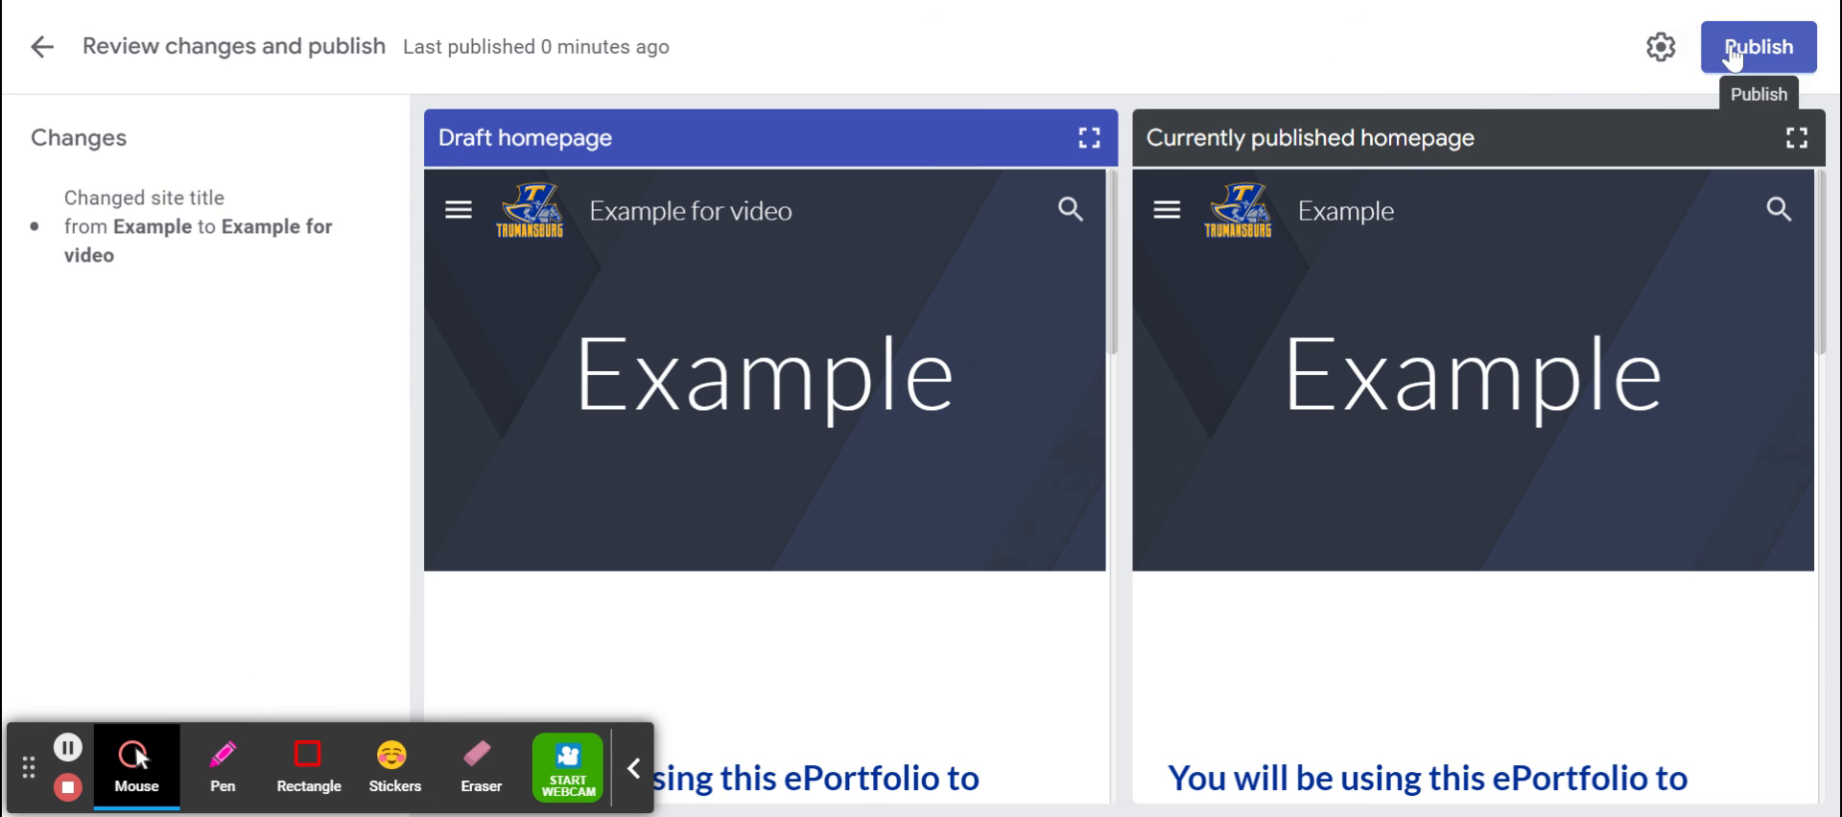
Republish the renamed 'Example for video' site and confirm no unpublished changes remain
click(1758, 47)
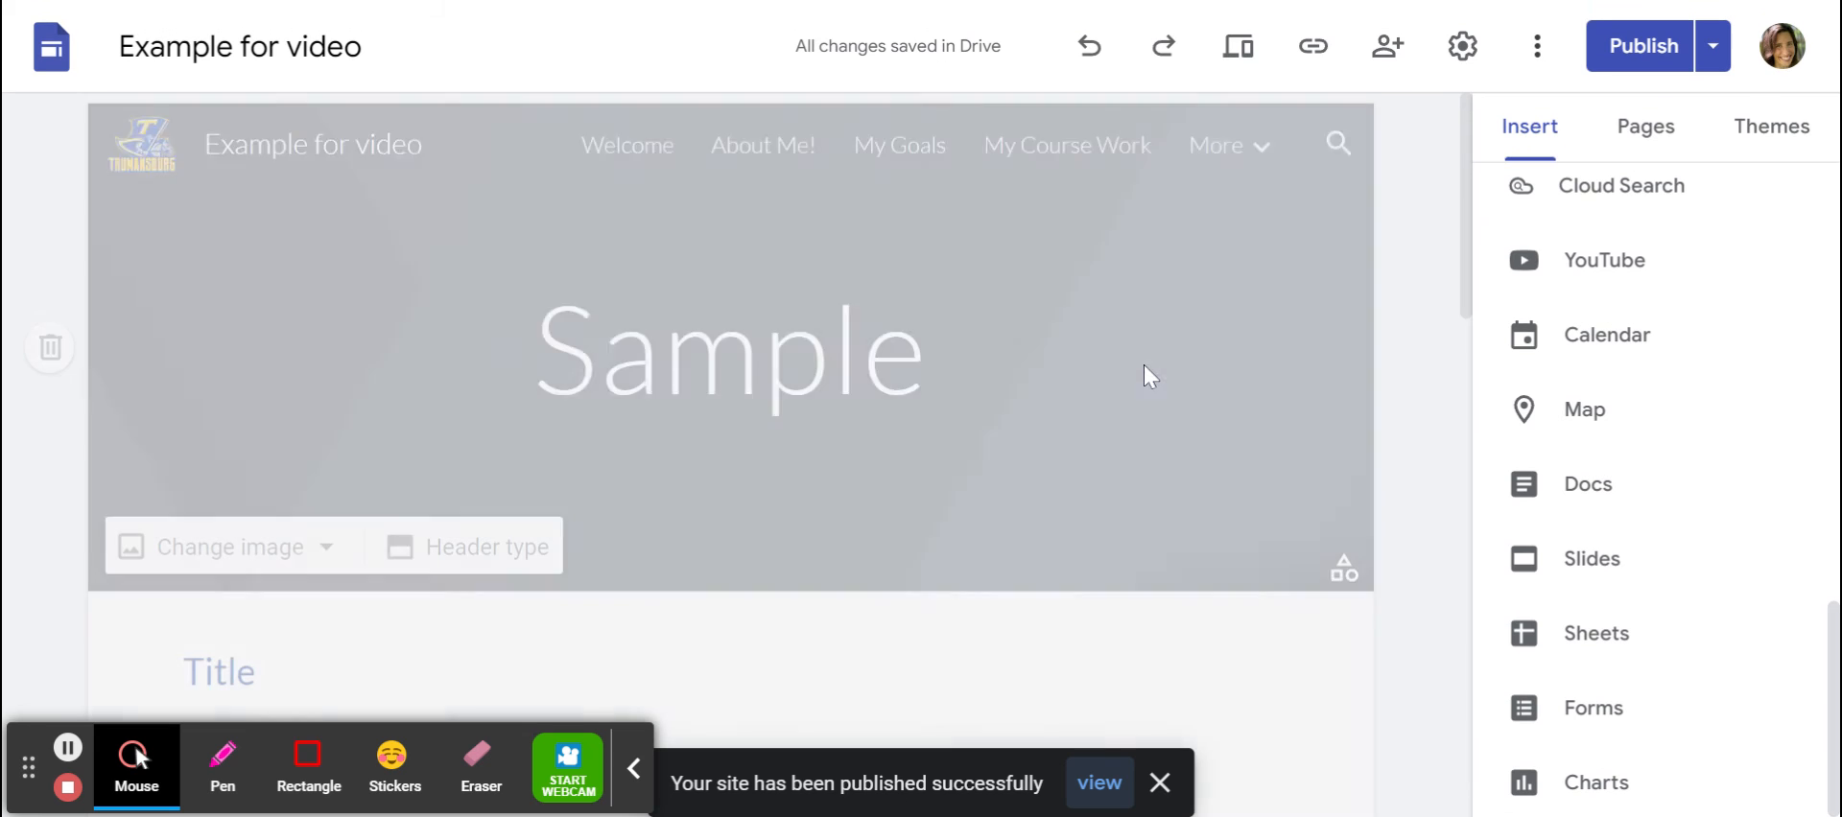
click(728, 349)
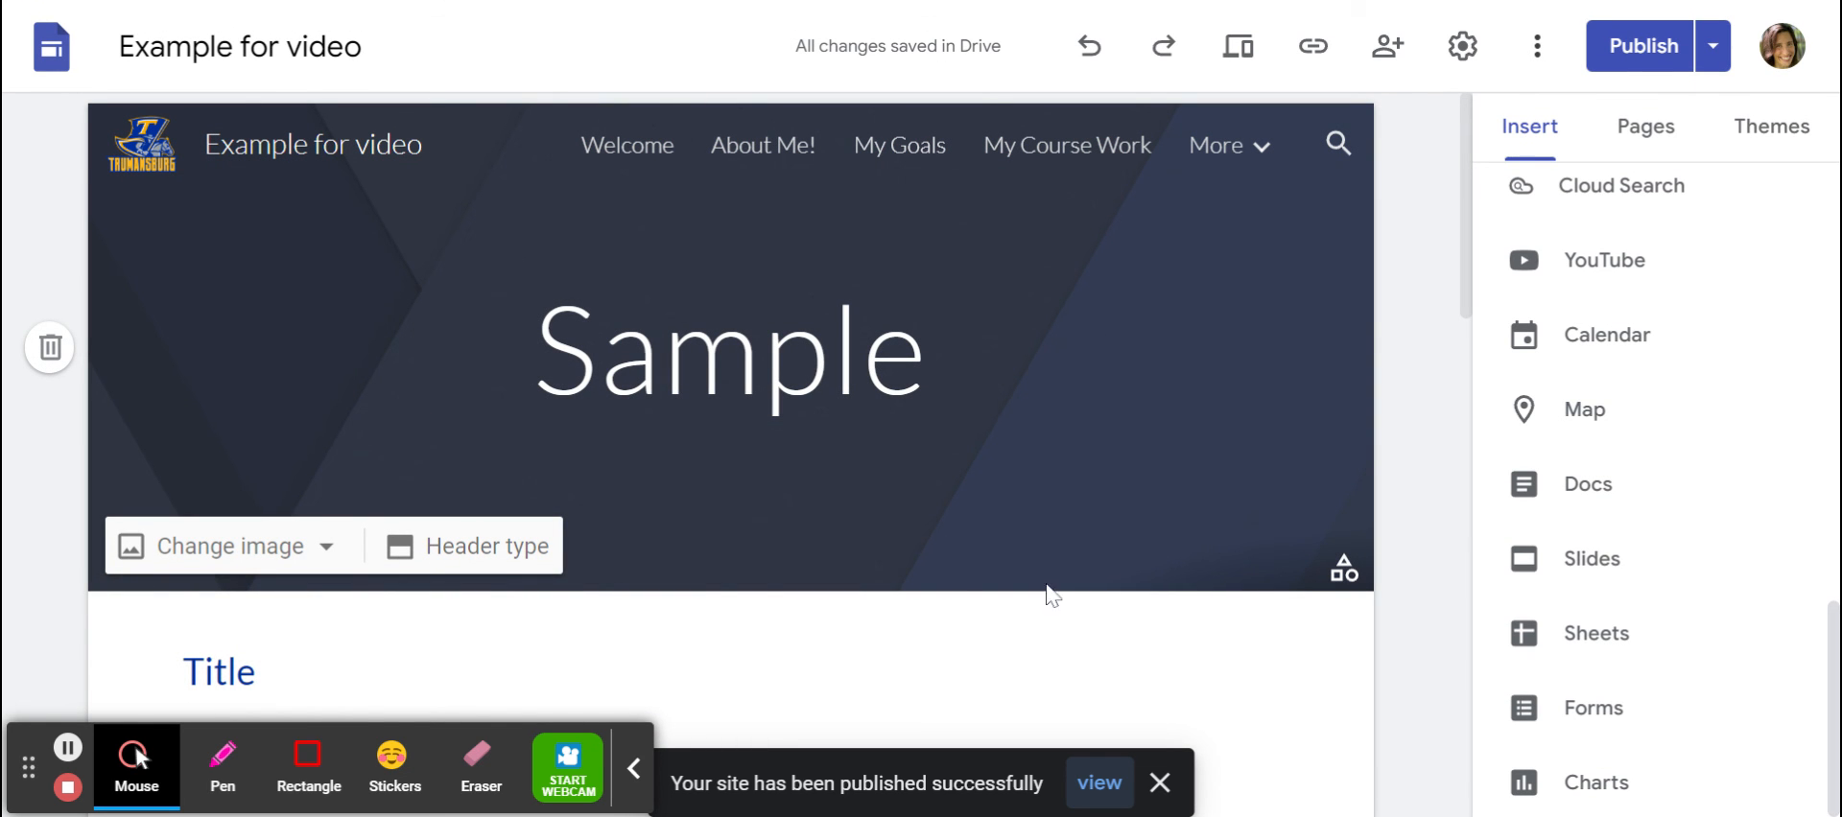
click(1642, 46)
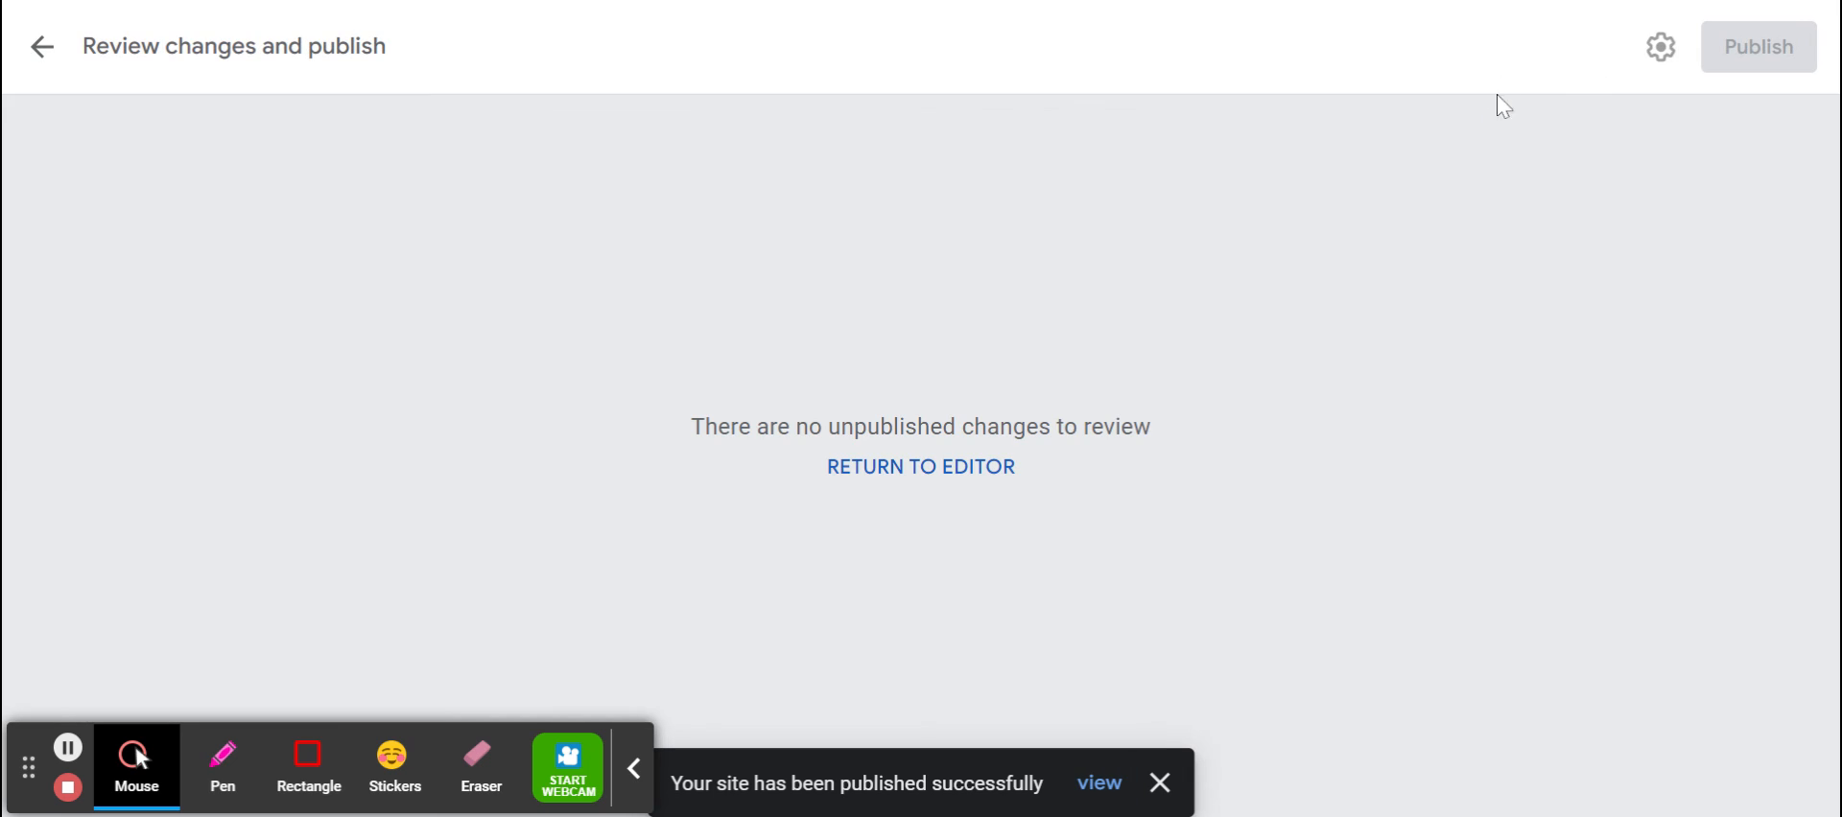